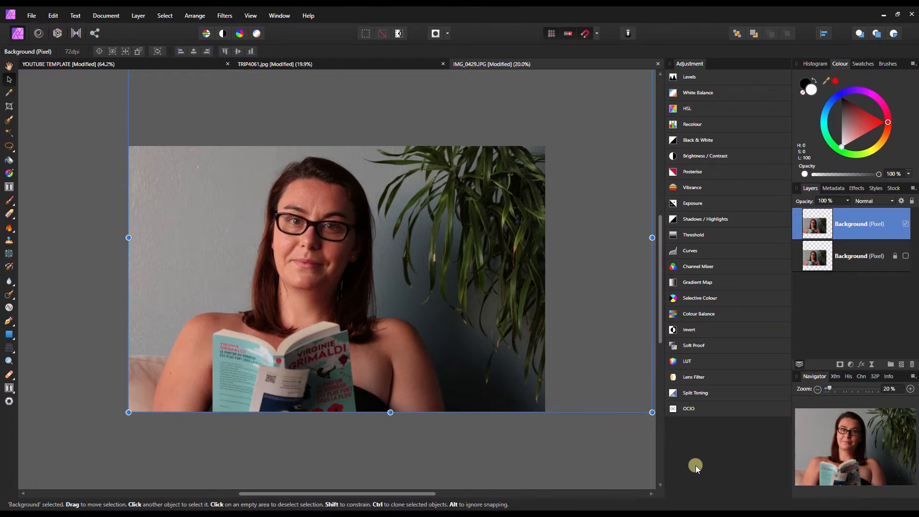
mouse_move(313, 112)
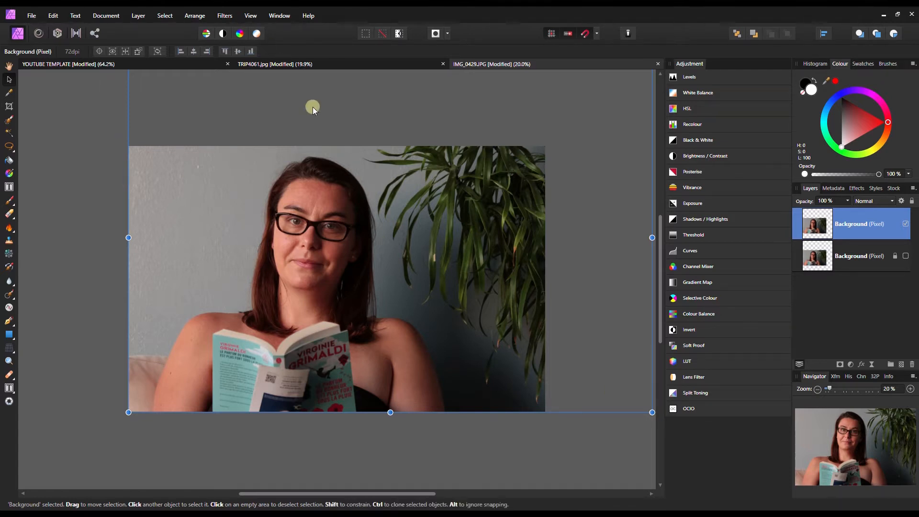
mouse_move(194, 16)
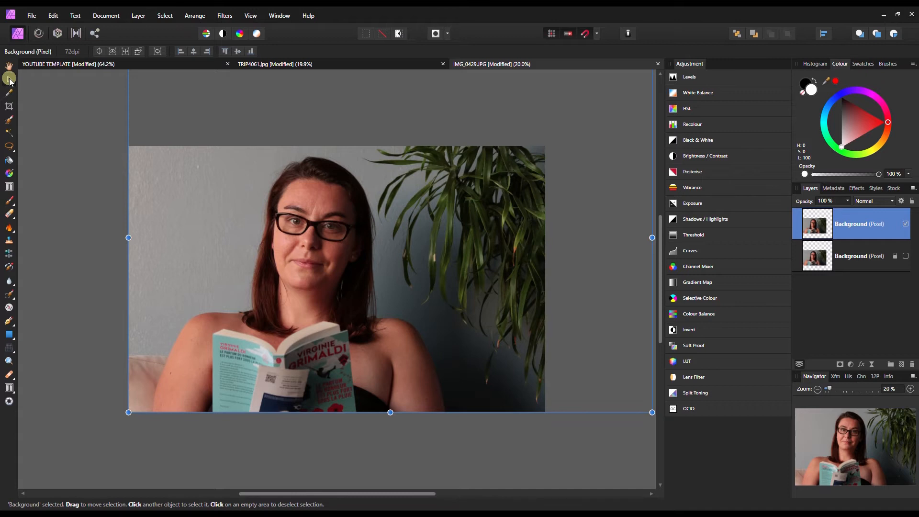
mouse_move(16, 172)
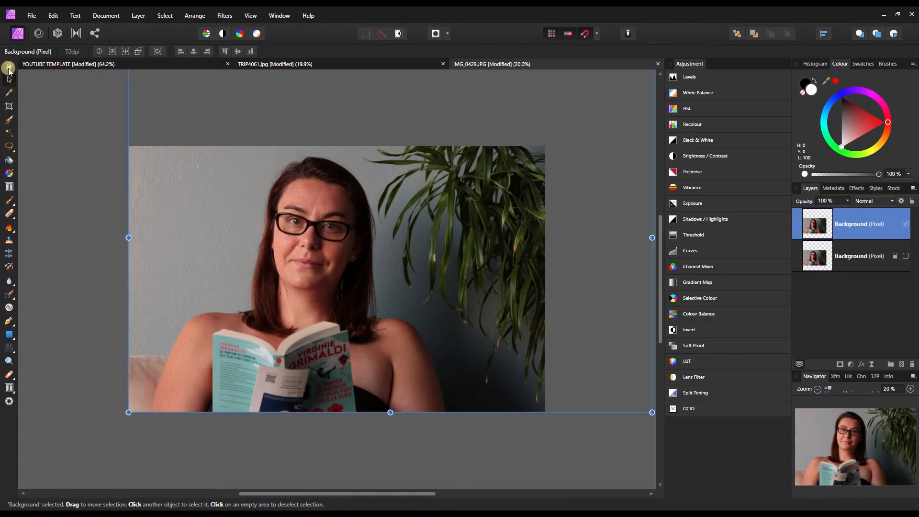
Step: Flip the portrait horizontally, then vertically, then horizontally again, leaving it upside down only
click(194, 15)
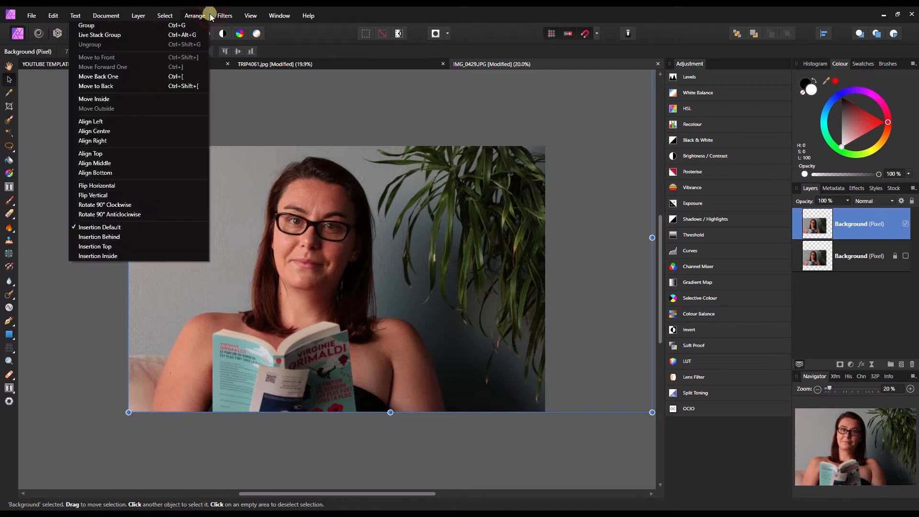
mouse_move(100, 195)
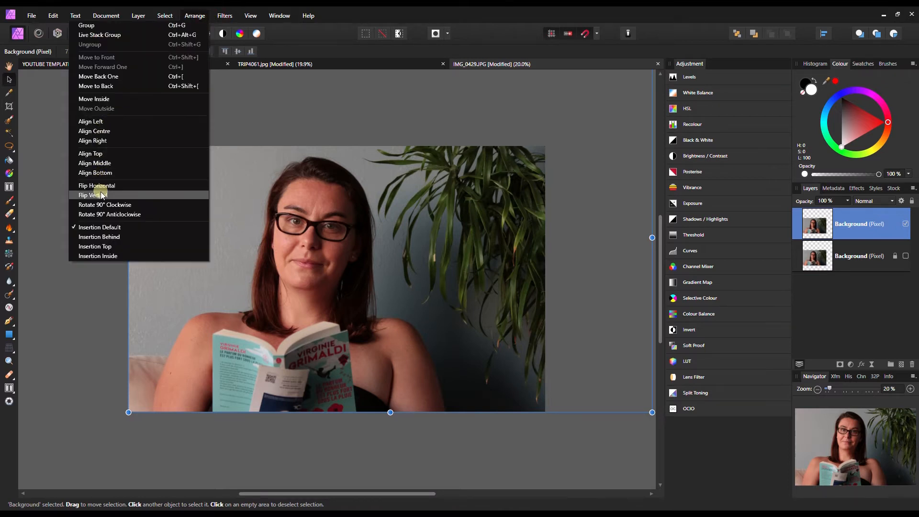
click(96, 185)
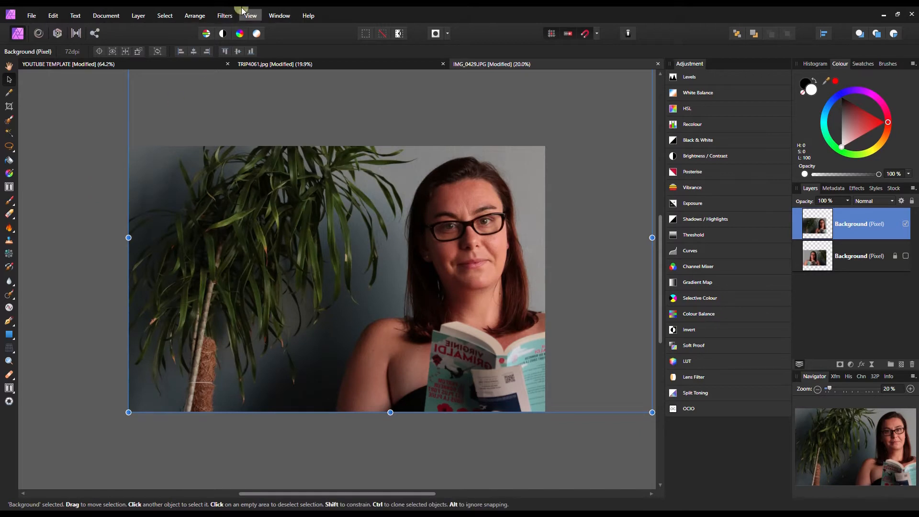
click(194, 16)
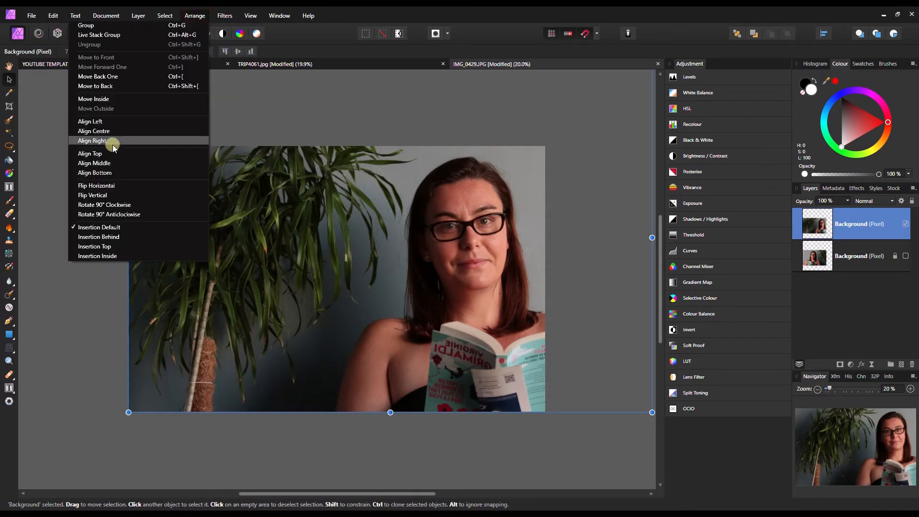
click(92, 195)
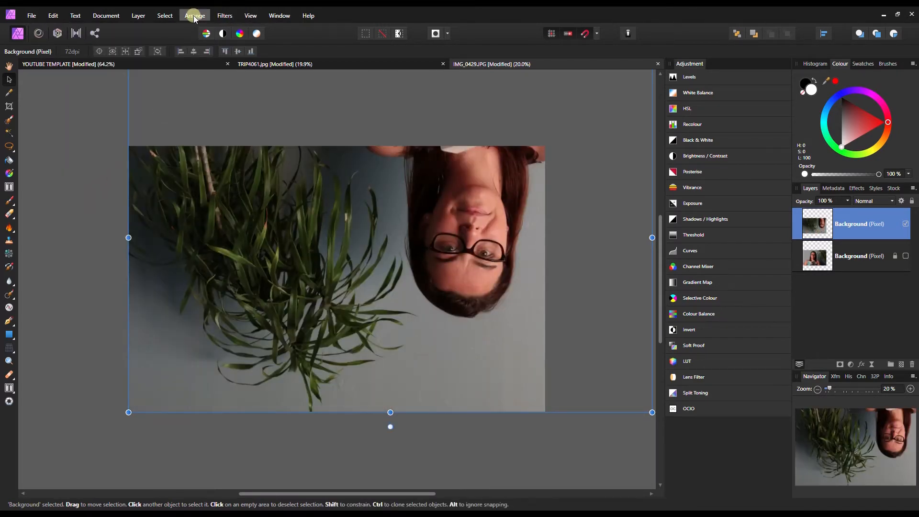
click(194, 16)
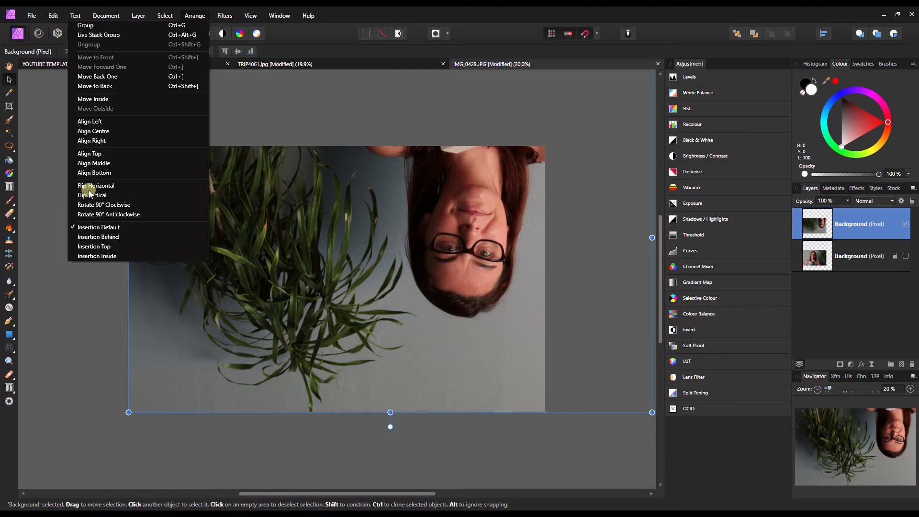
click(96, 185)
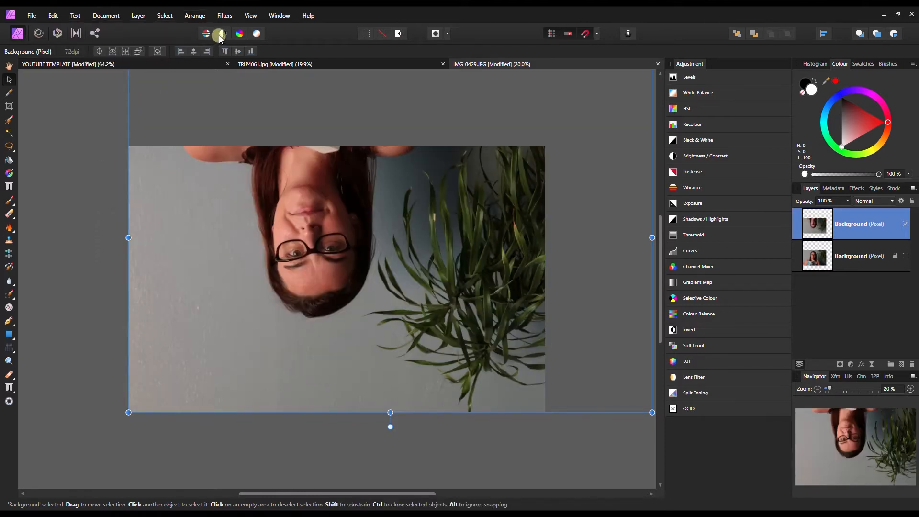
click(225, 15)
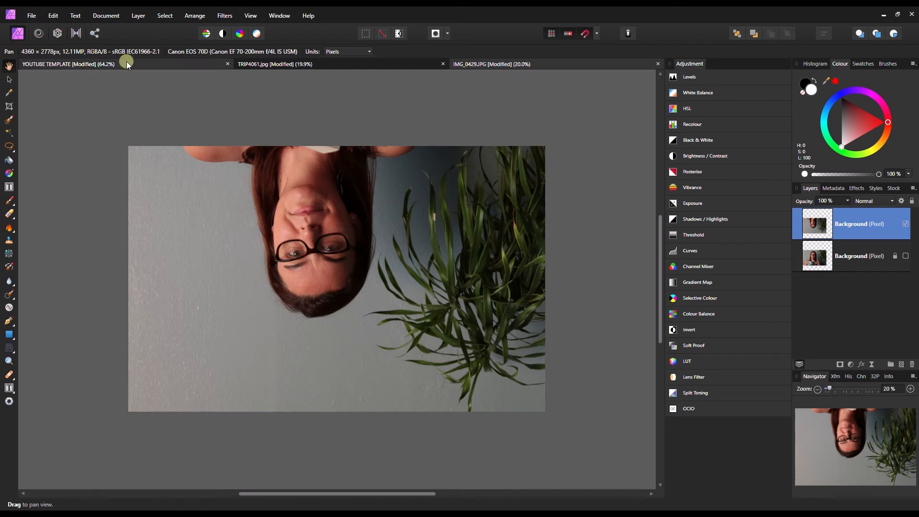
click(195, 15)
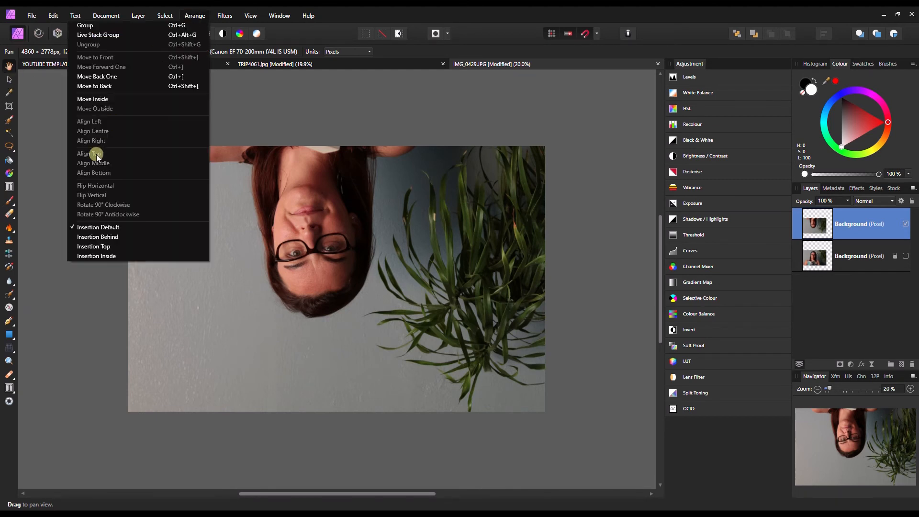
mouse_move(93, 130)
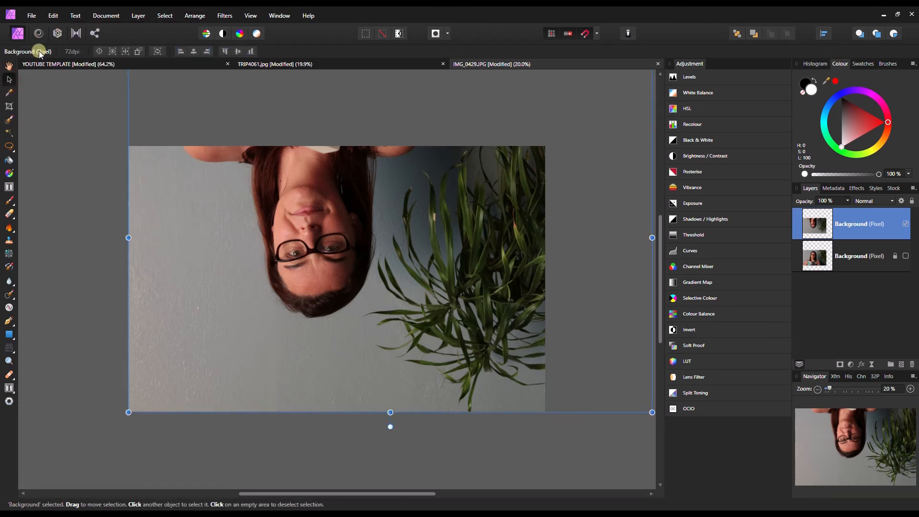
Step: Apply the Arrange rotate/flip command that restores the portrait upright, plant on the right
click(194, 16)
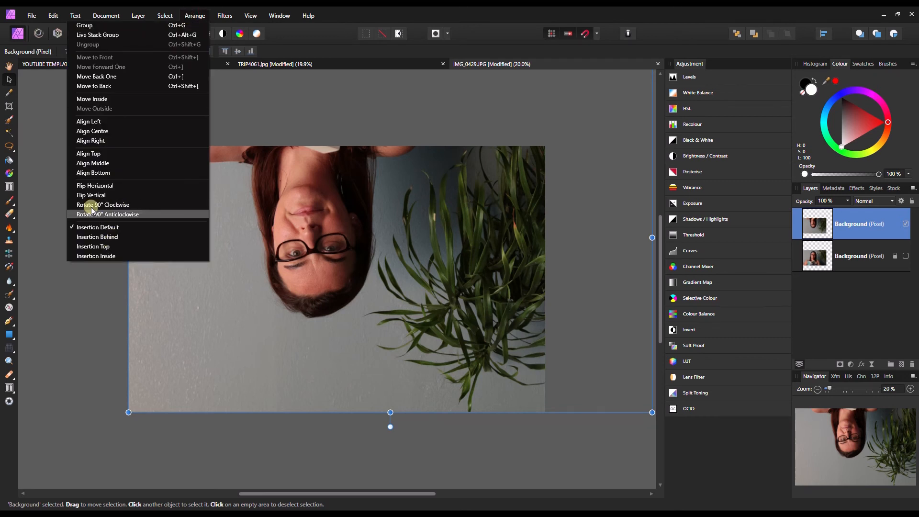
click(103, 204)
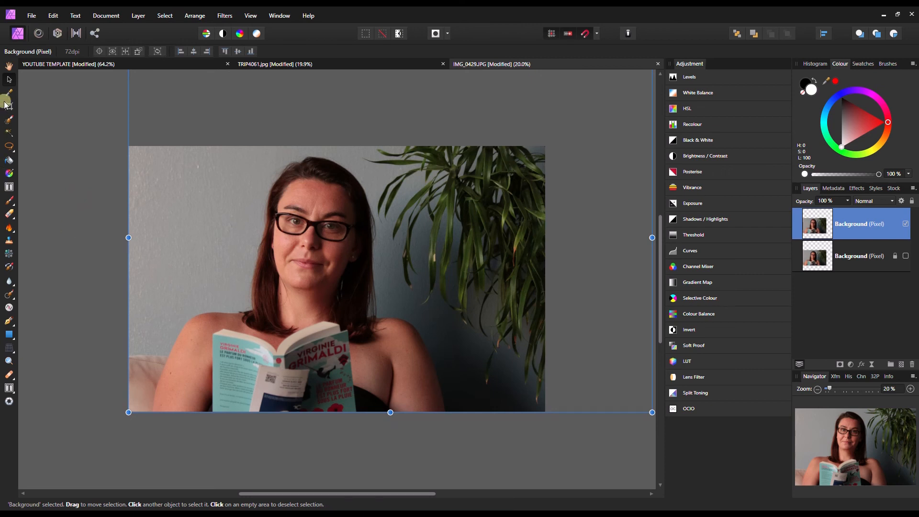
mouse_move(9, 80)
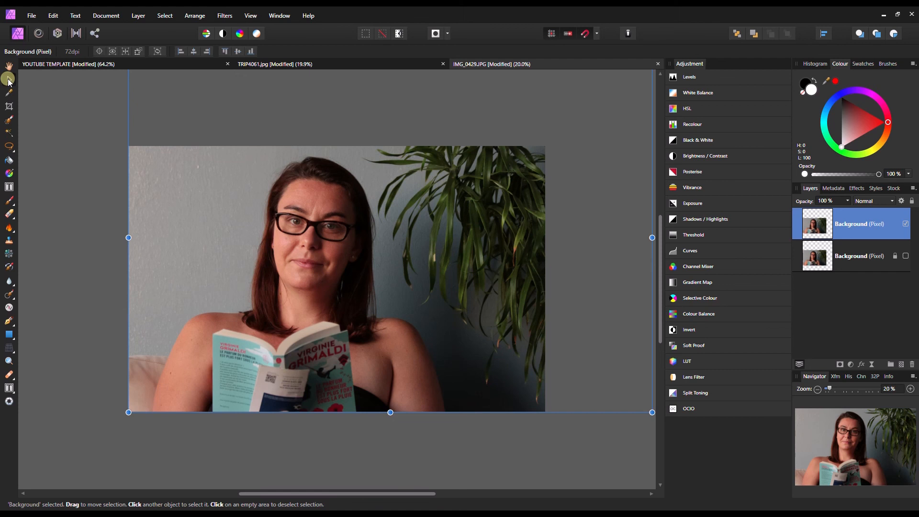
mouse_move(8, 79)
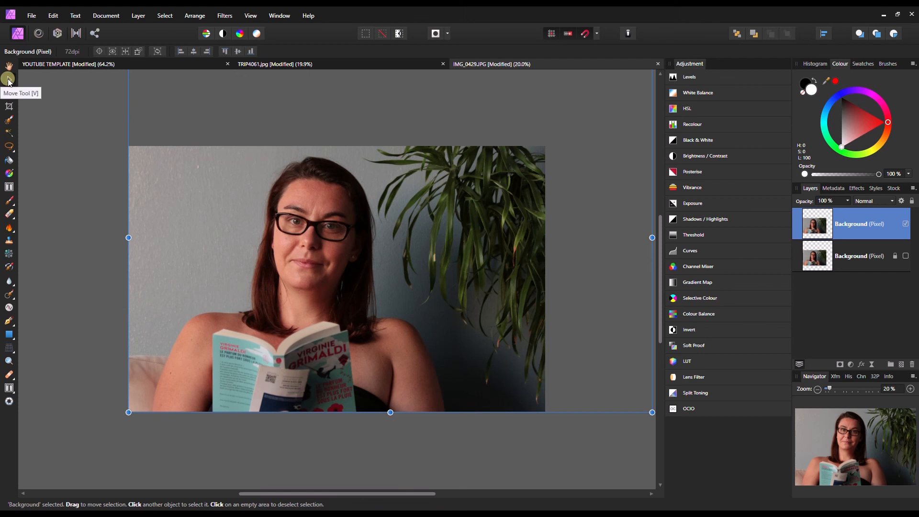